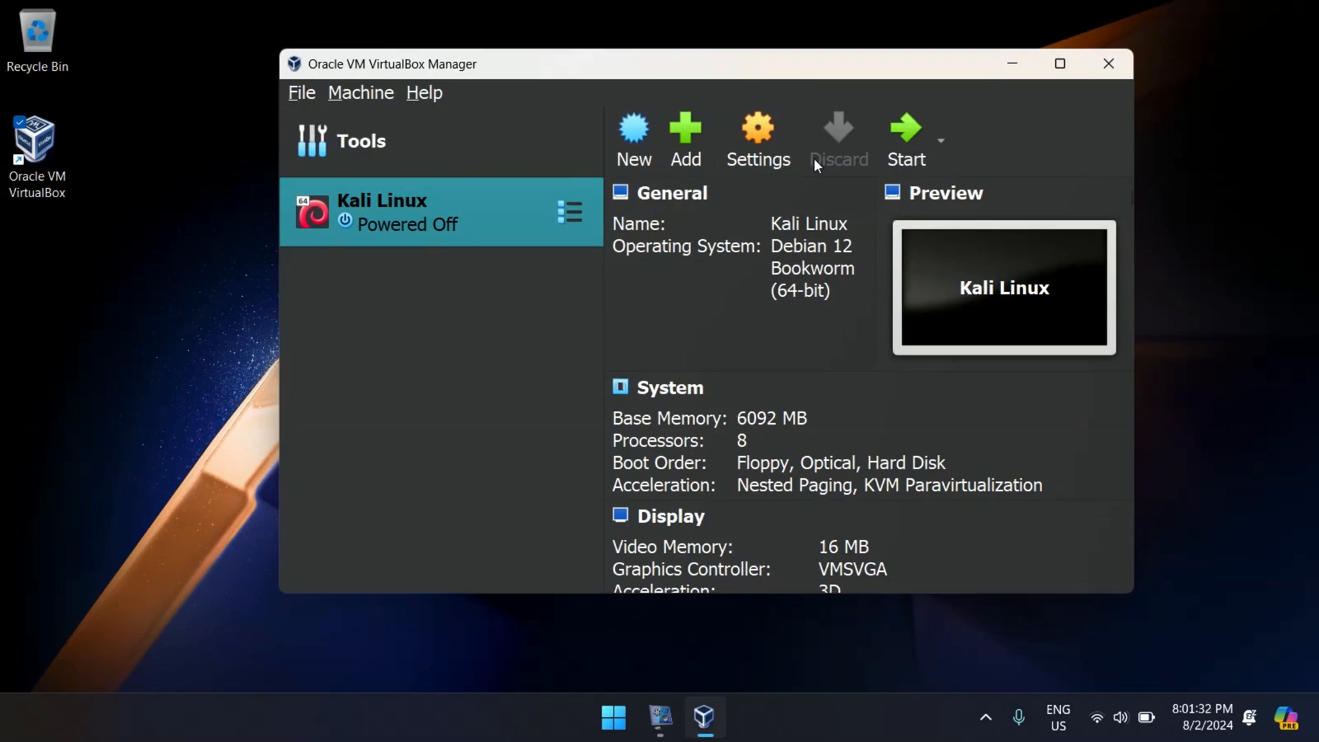
# Start the Kali Linux virtual machine and let it boot to the login screen
pyautogui.click(906, 139)
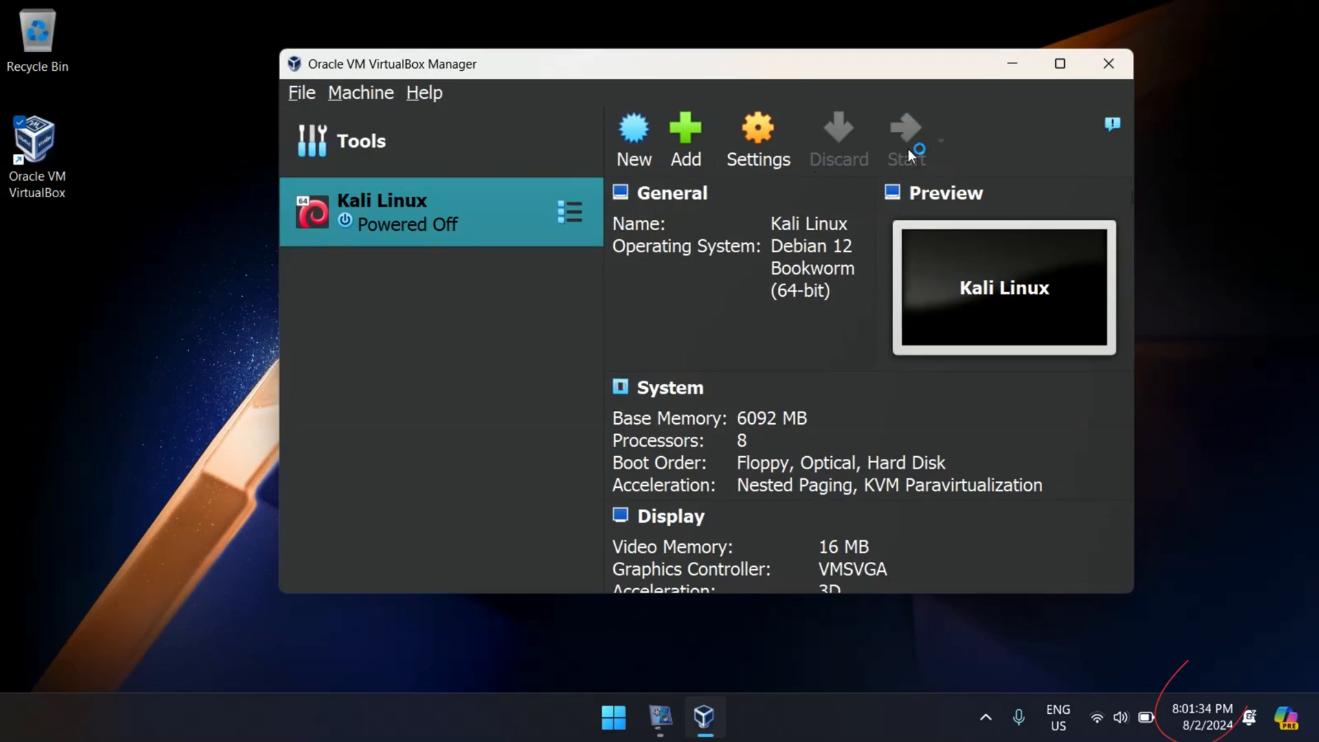
pyautogui.click(905, 139)
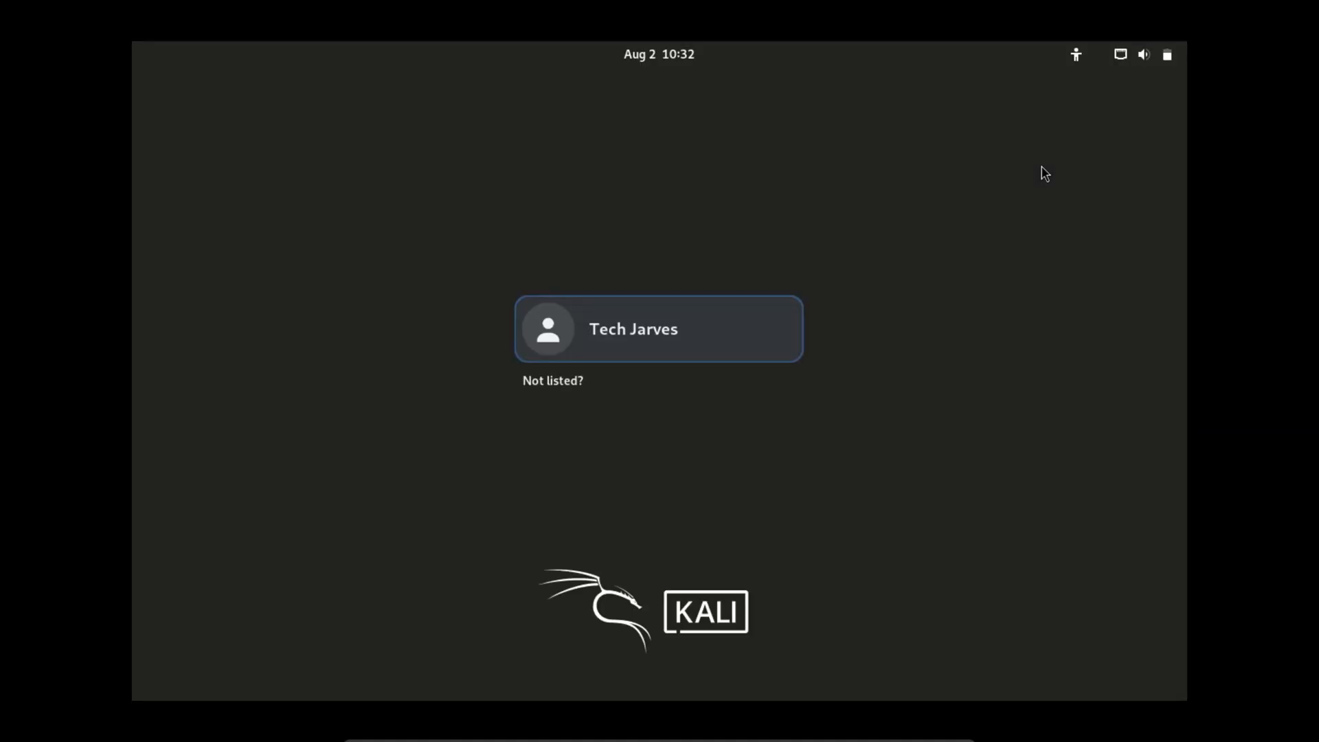
# Leave the VM view and bring up the Windows host's Start menu
pyautogui.click(659, 328)
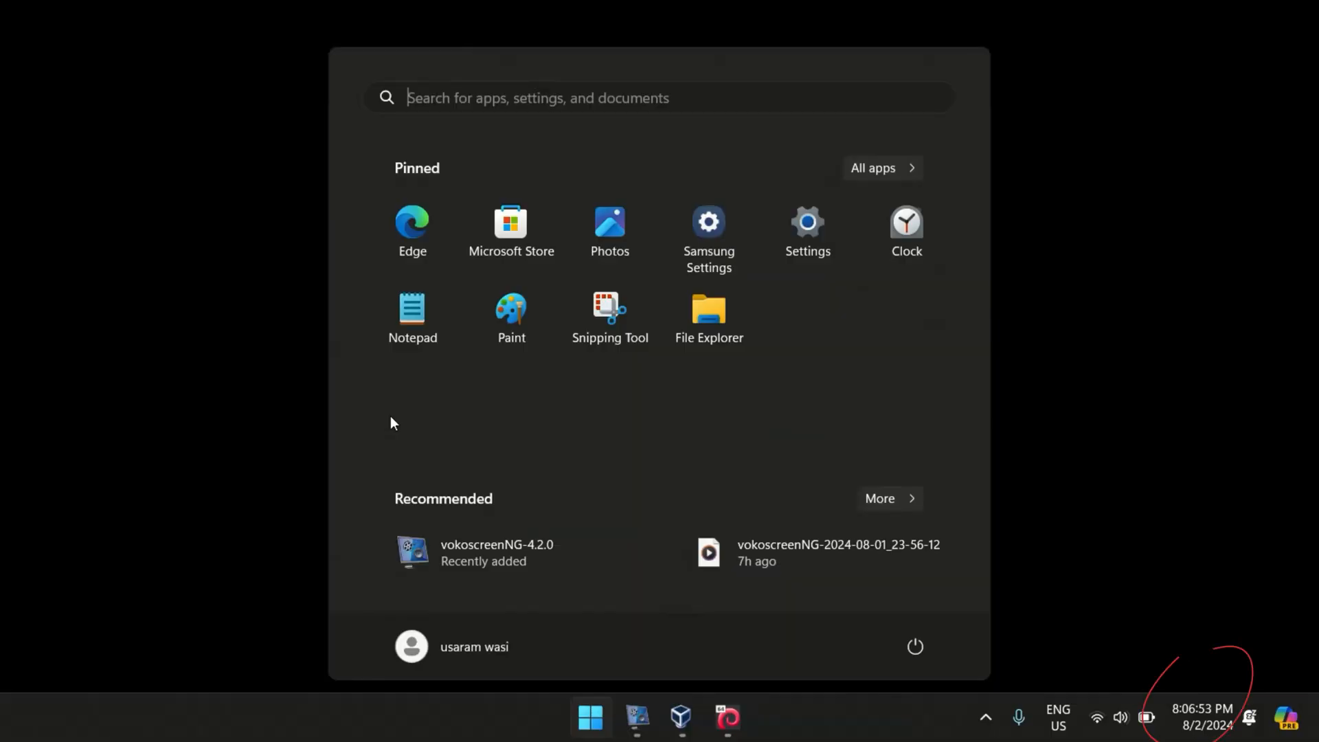
# Show the VM window's View menu with its display mode options
pyautogui.click(547, 726)
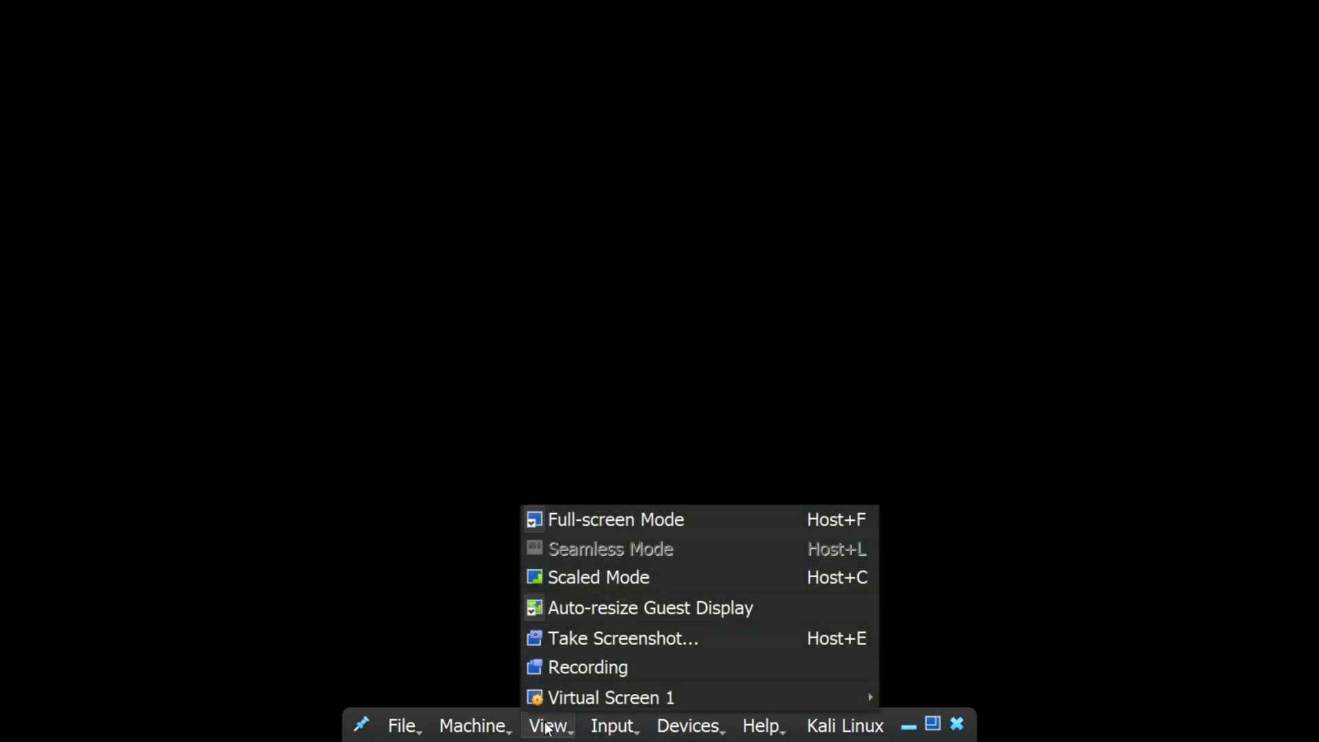
pyautogui.moveTo(599, 577)
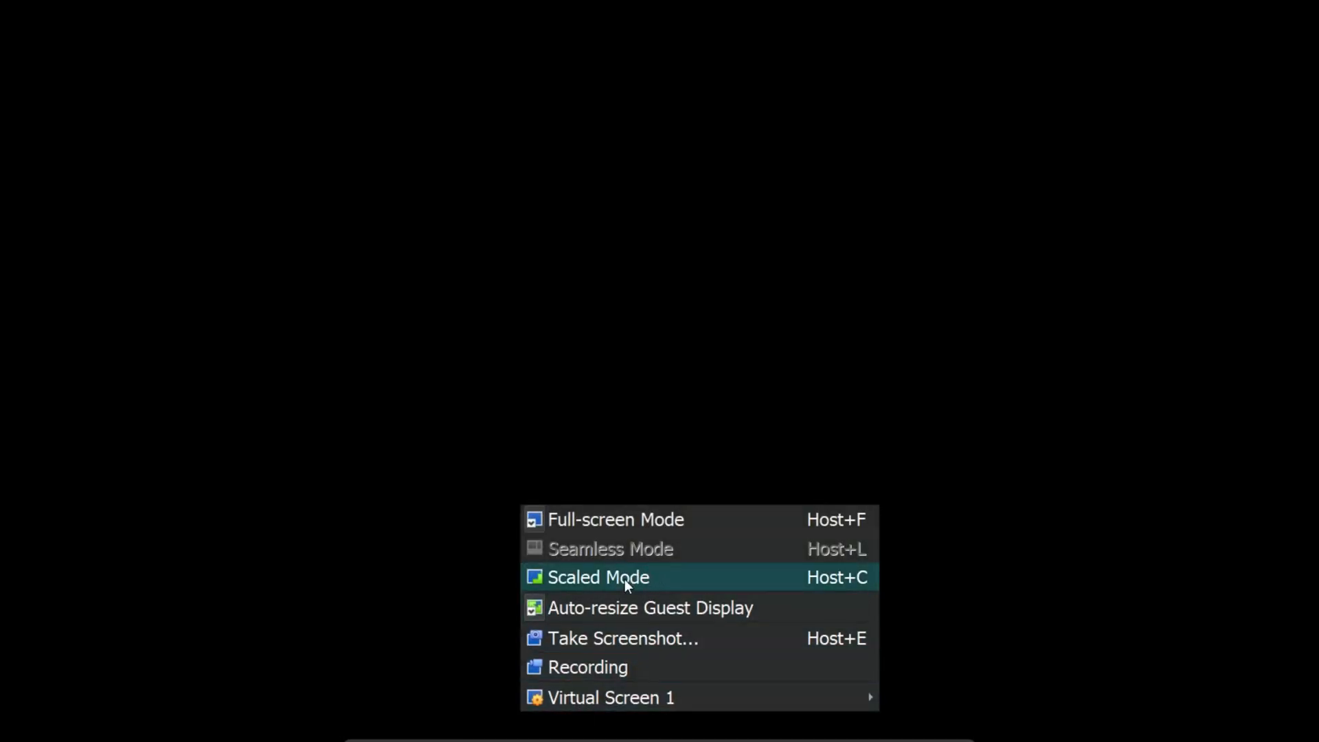
pyautogui.moveTo(626, 554)
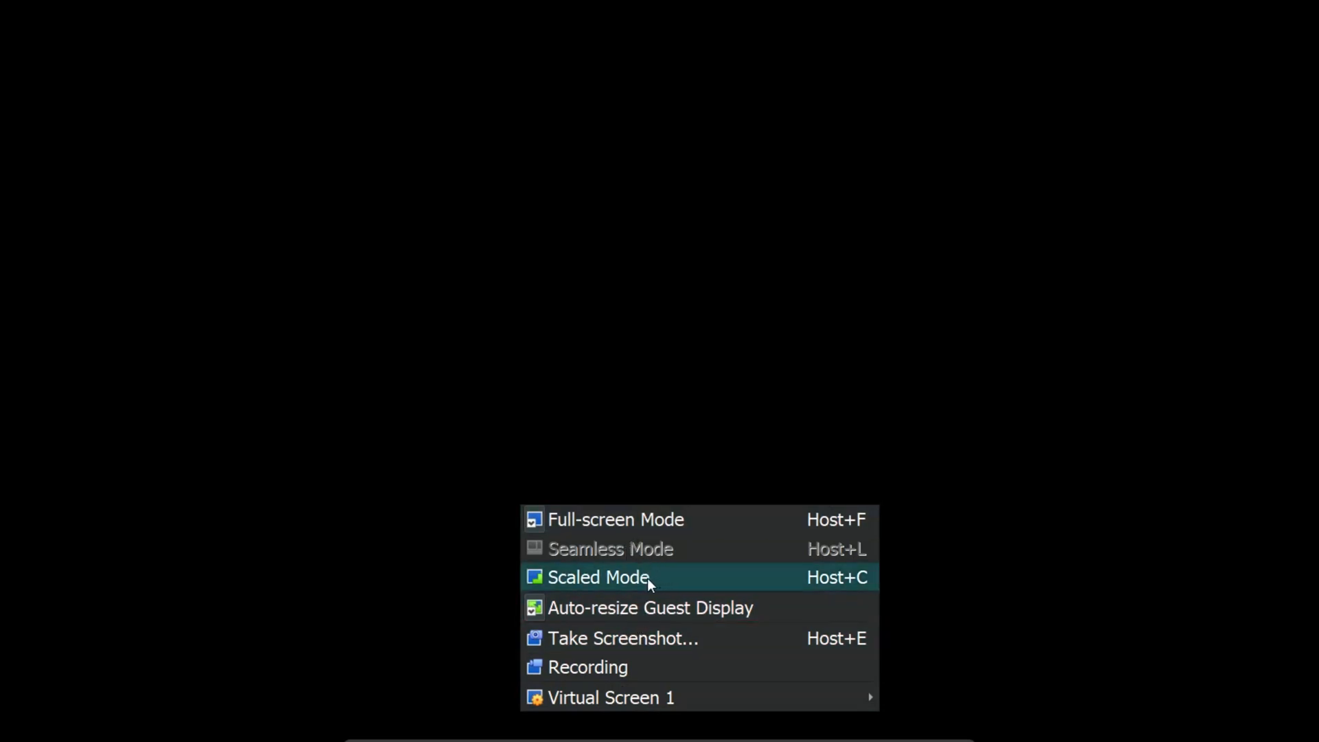
# Choose Scaled Mode for the Kali Linux machine window
pyautogui.click(598, 577)
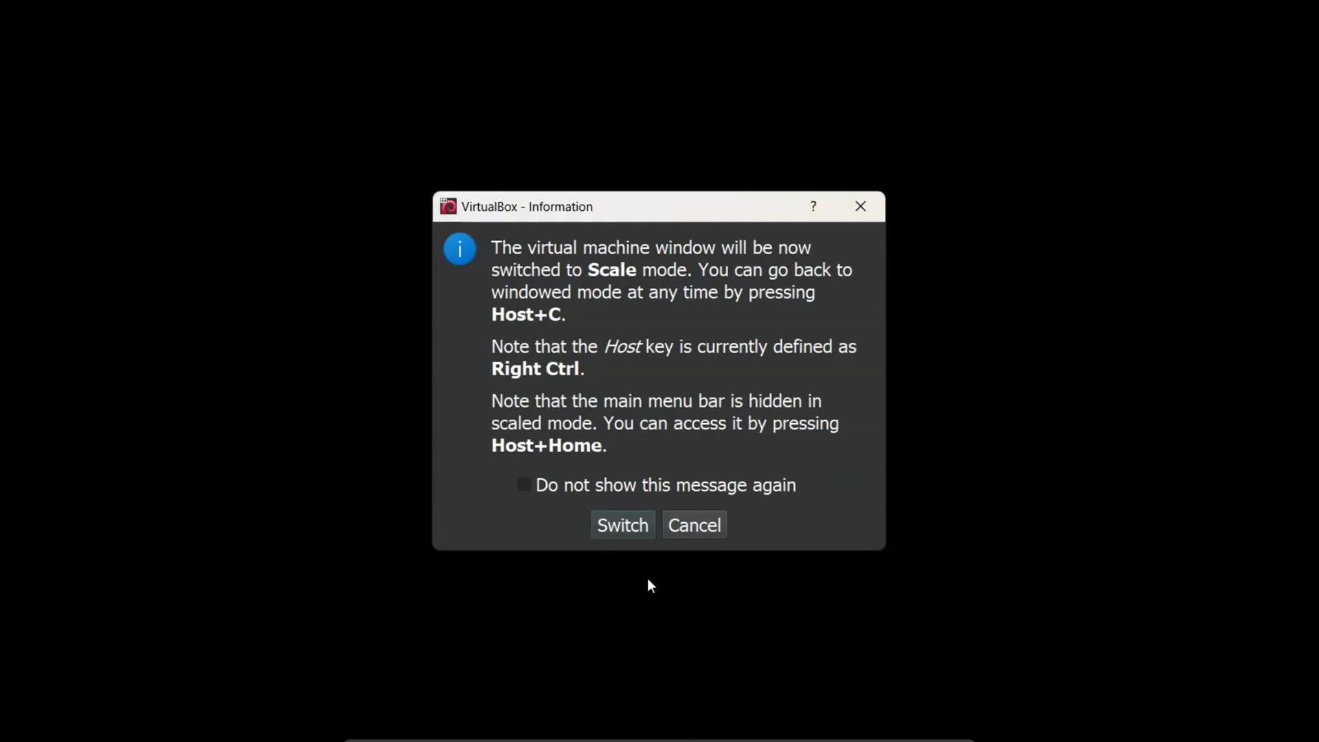
pyautogui.moveTo(622, 534)
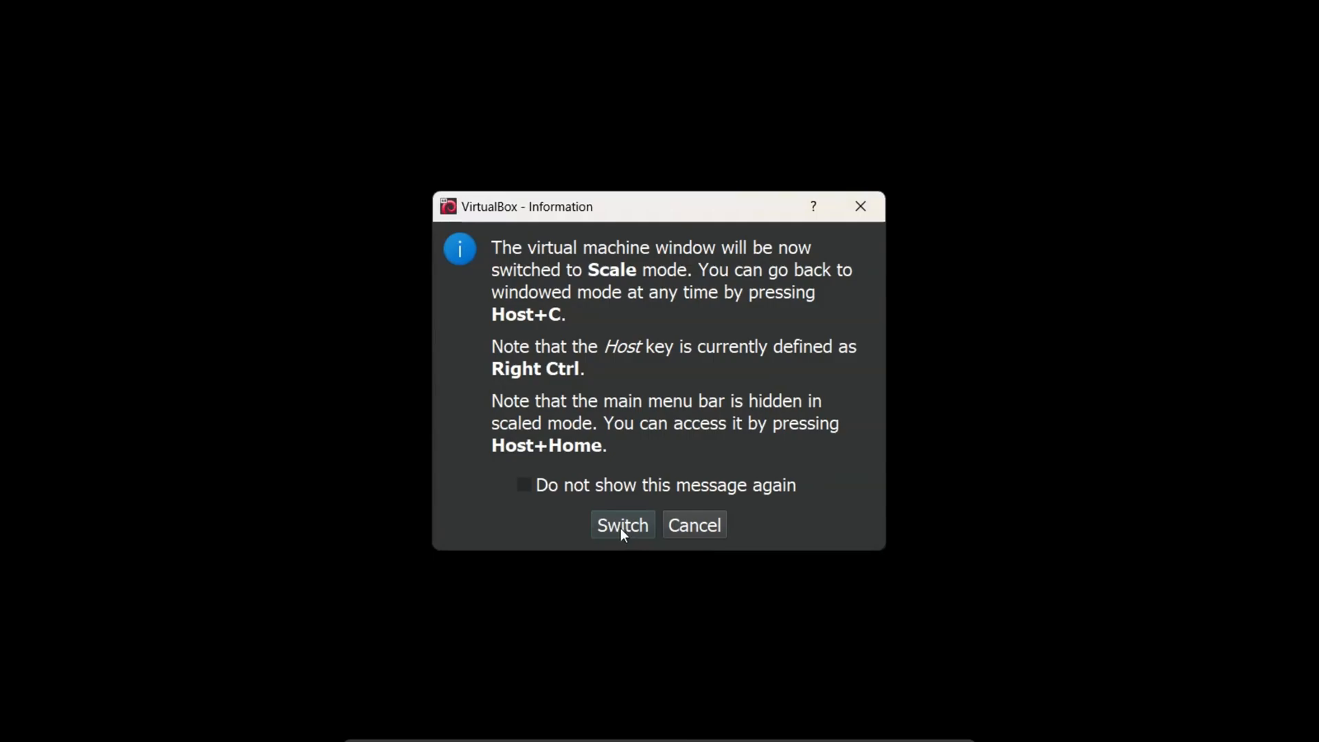
pyautogui.moveTo(638, 565)
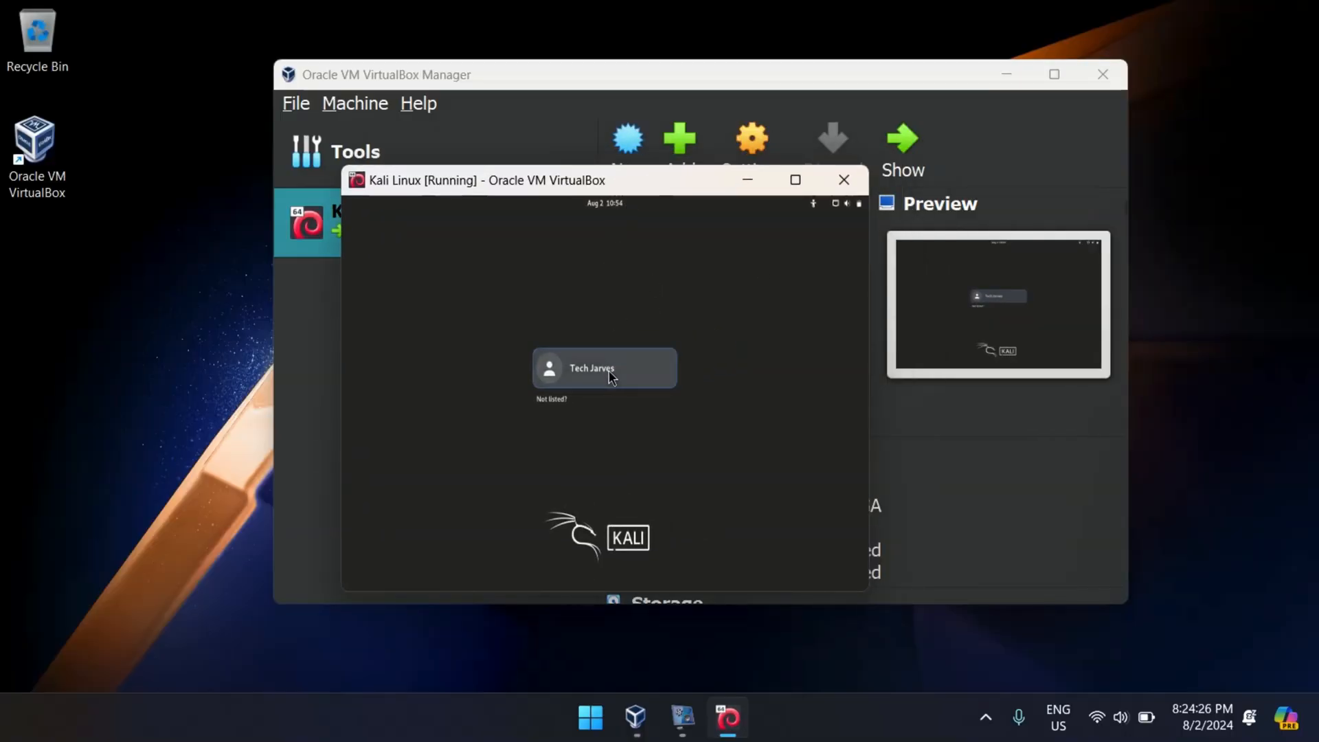
# Sign in as the Kali user and maximize the VM window to fill the host screen
pyautogui.click(603, 369)
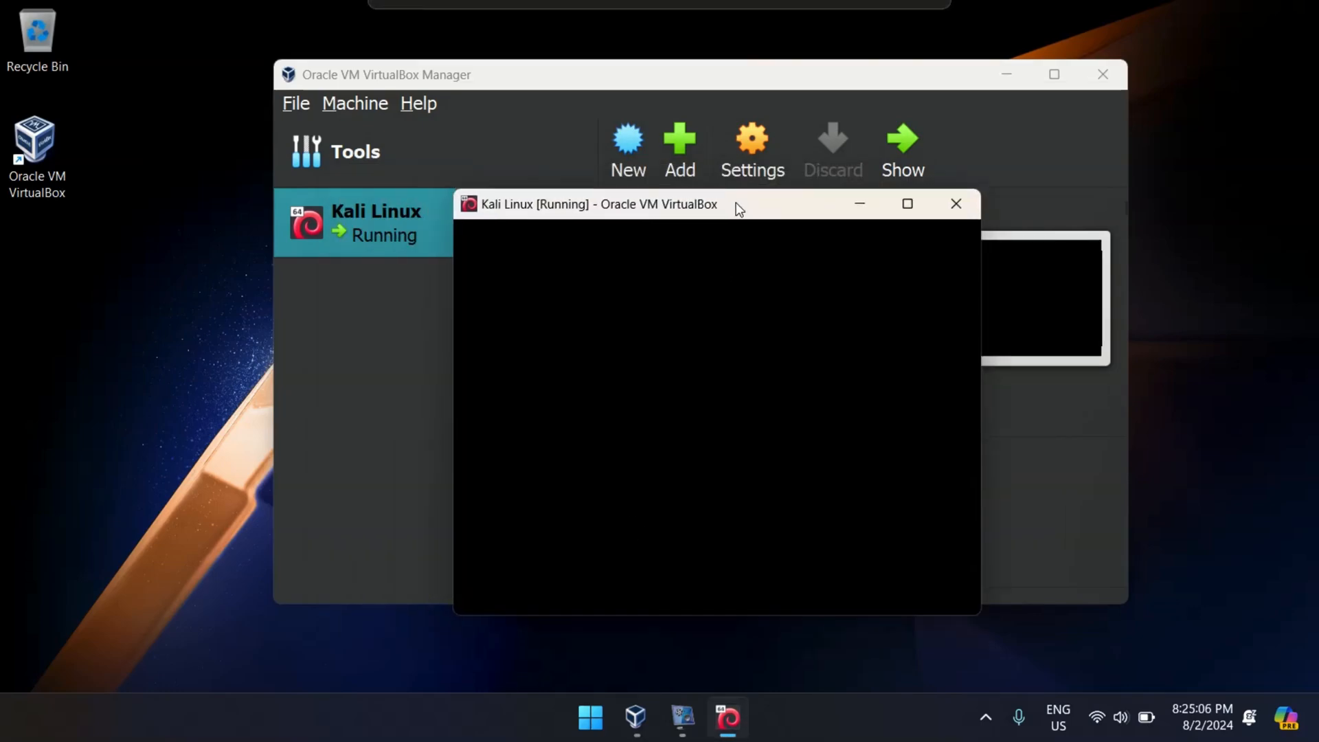
pyautogui.click(907, 203)
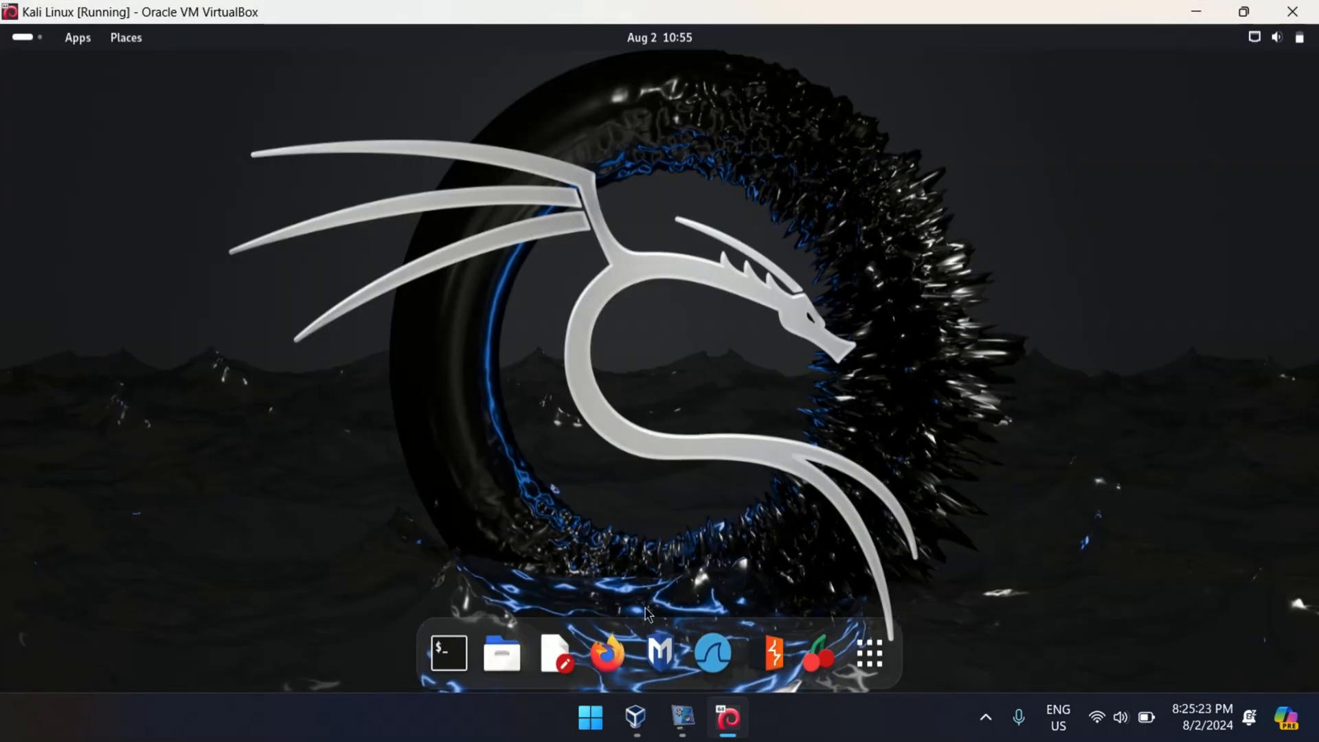
# Browse the Kali app grid through its pages, then close it back to the desktop
pyautogui.click(869, 653)
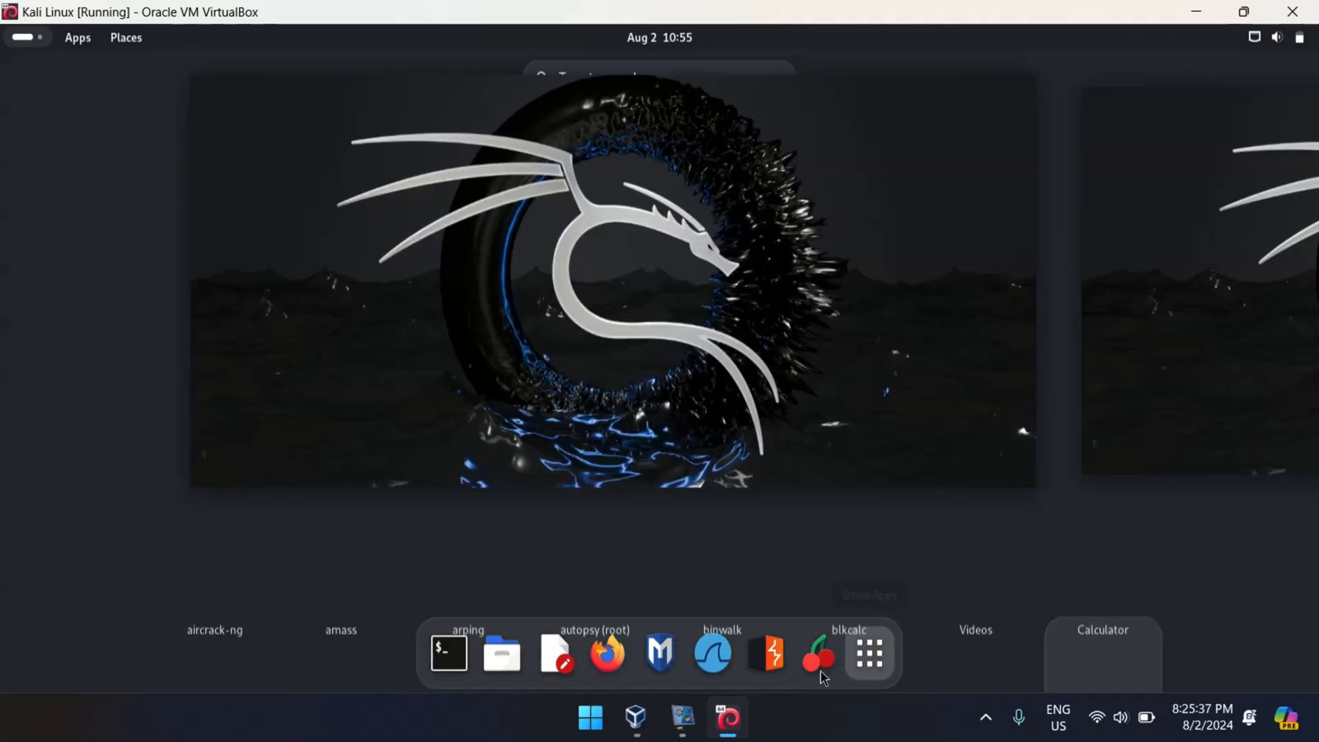
pyautogui.click(868, 655)
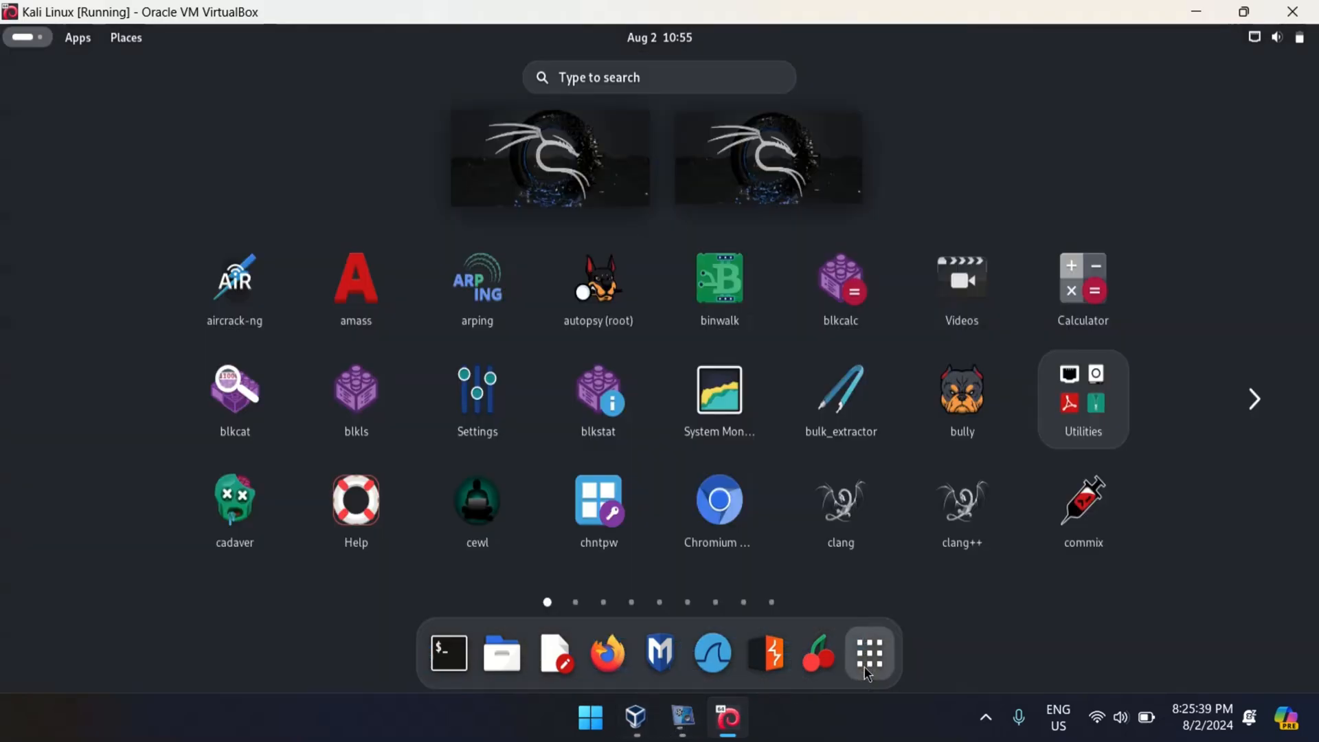
pyautogui.click(869, 654)
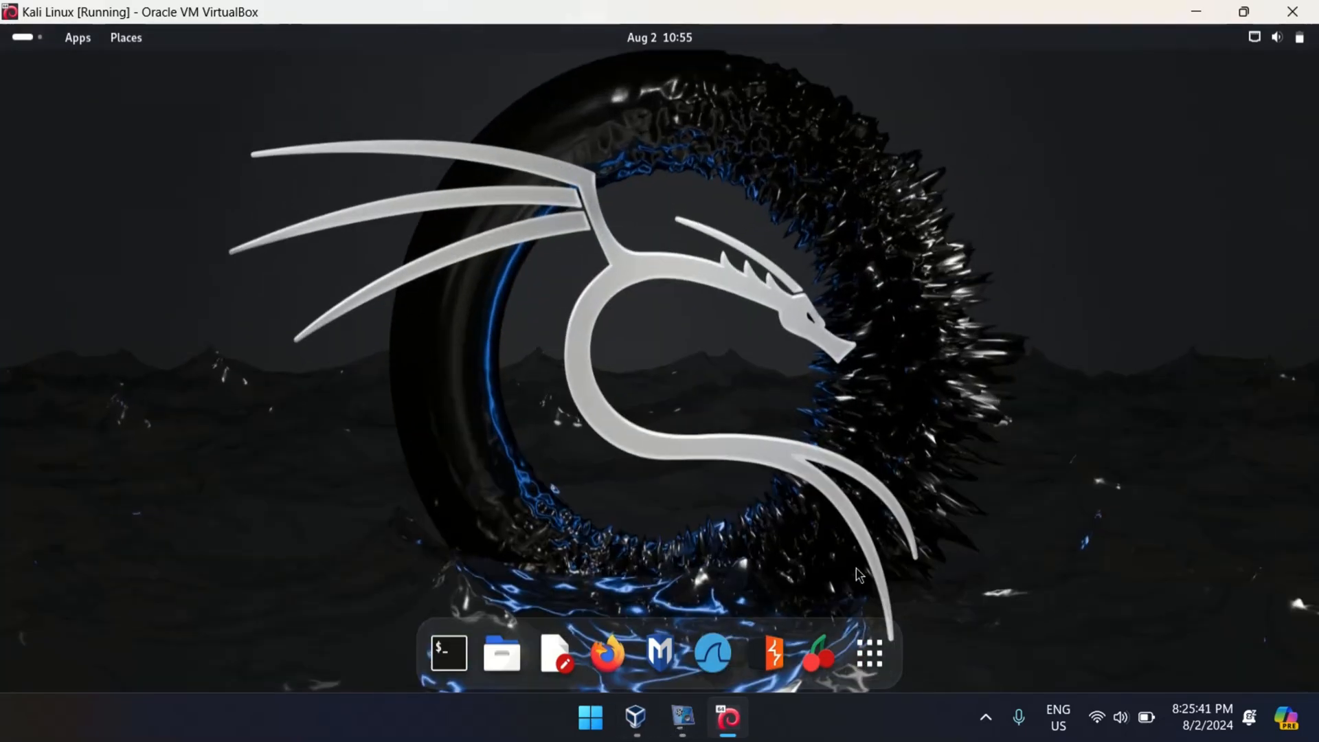
pyautogui.click(869, 654)
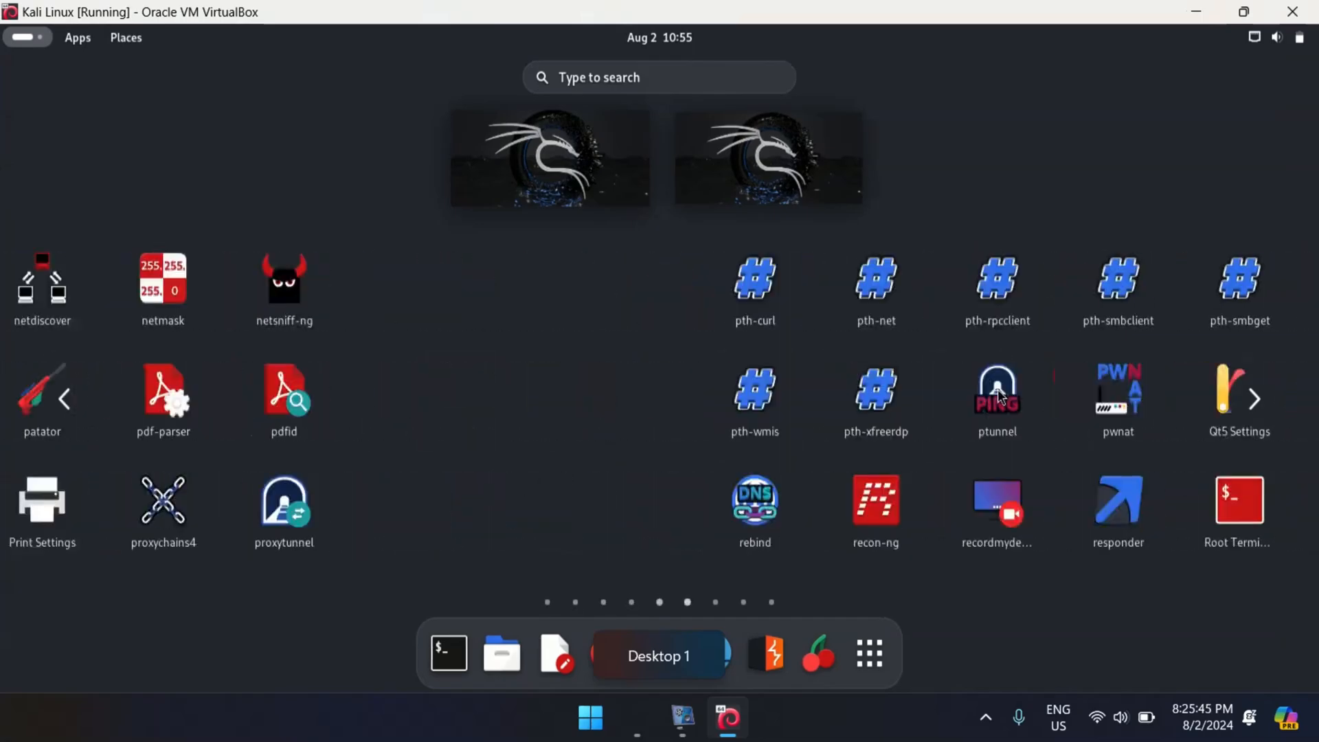
pyautogui.click(1254, 399)
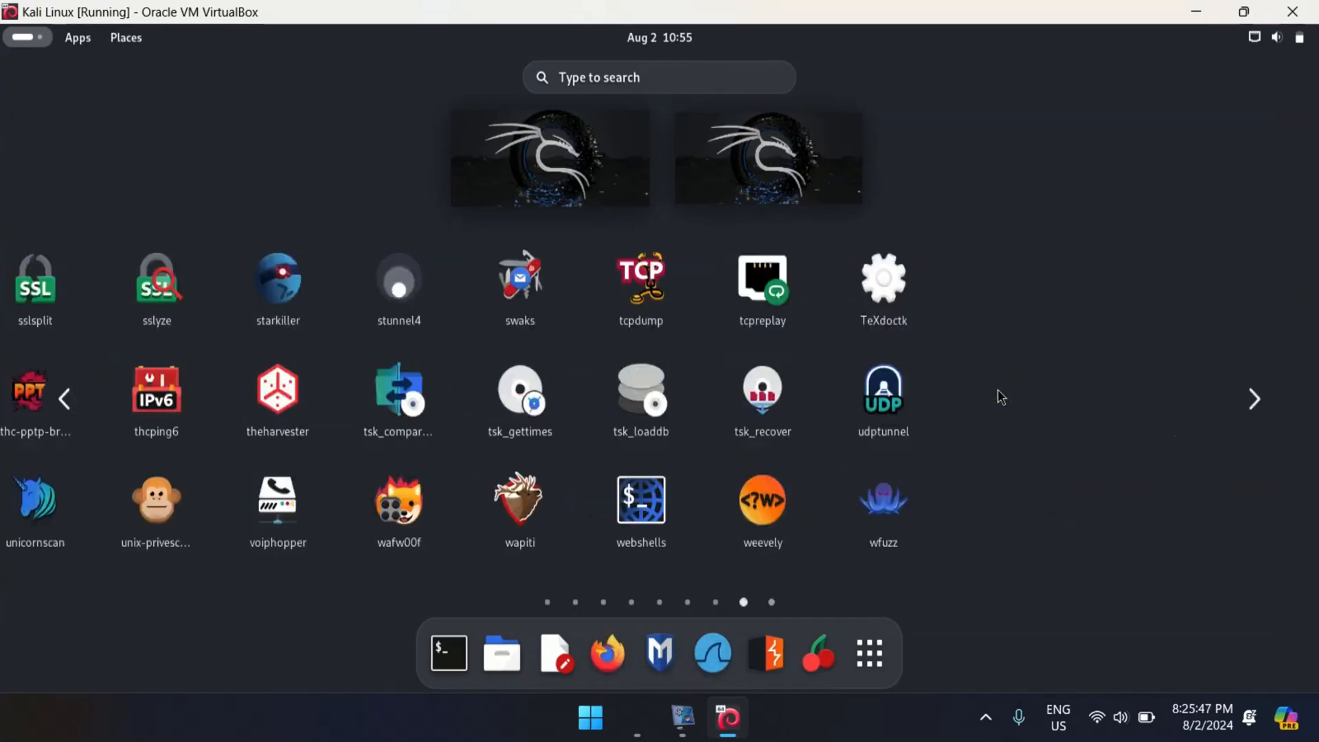
pyautogui.click(869, 655)
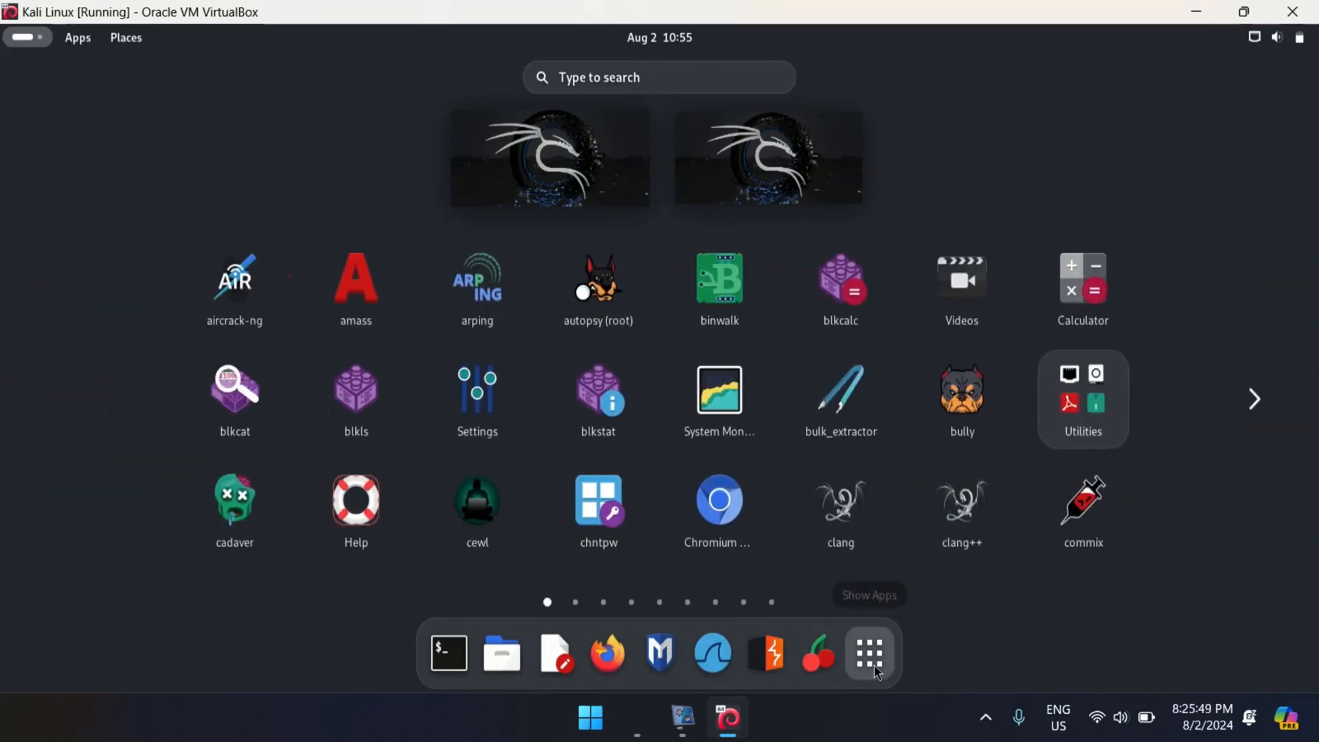
pyautogui.click(869, 653)
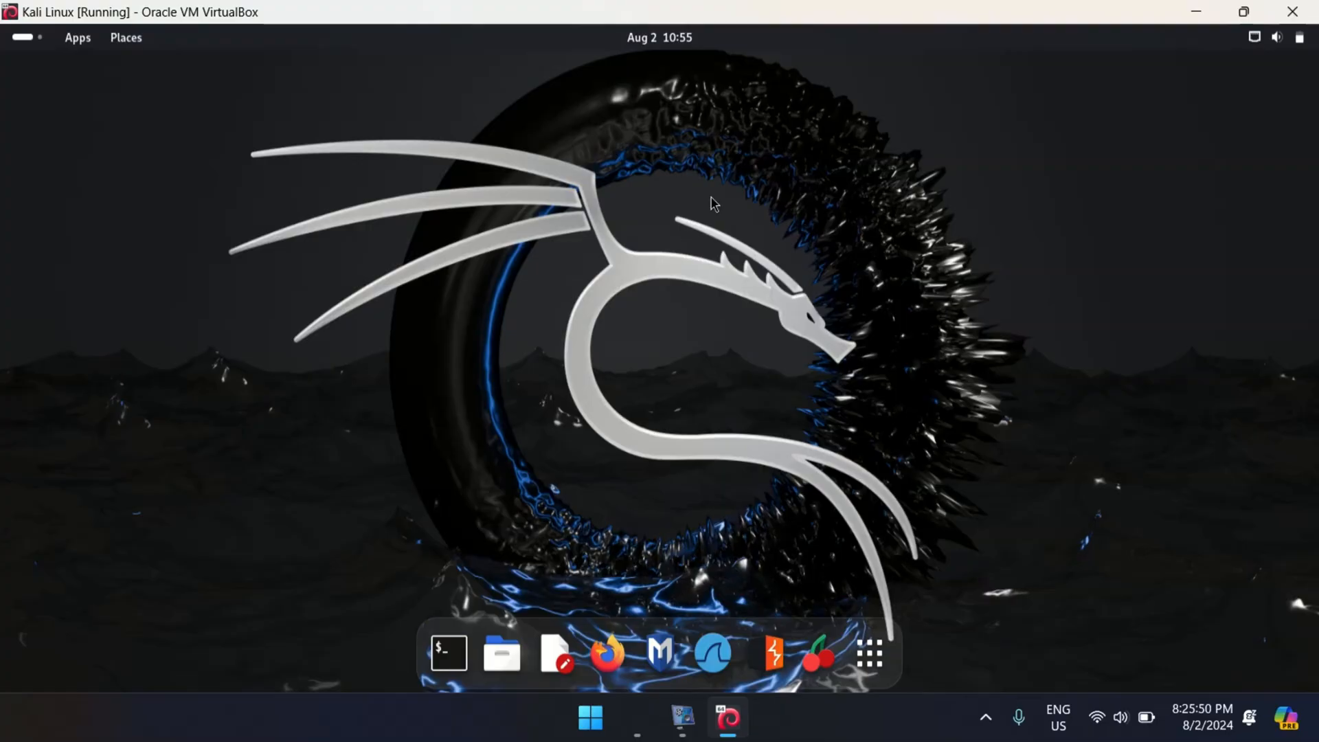
pyautogui.click(77, 37)
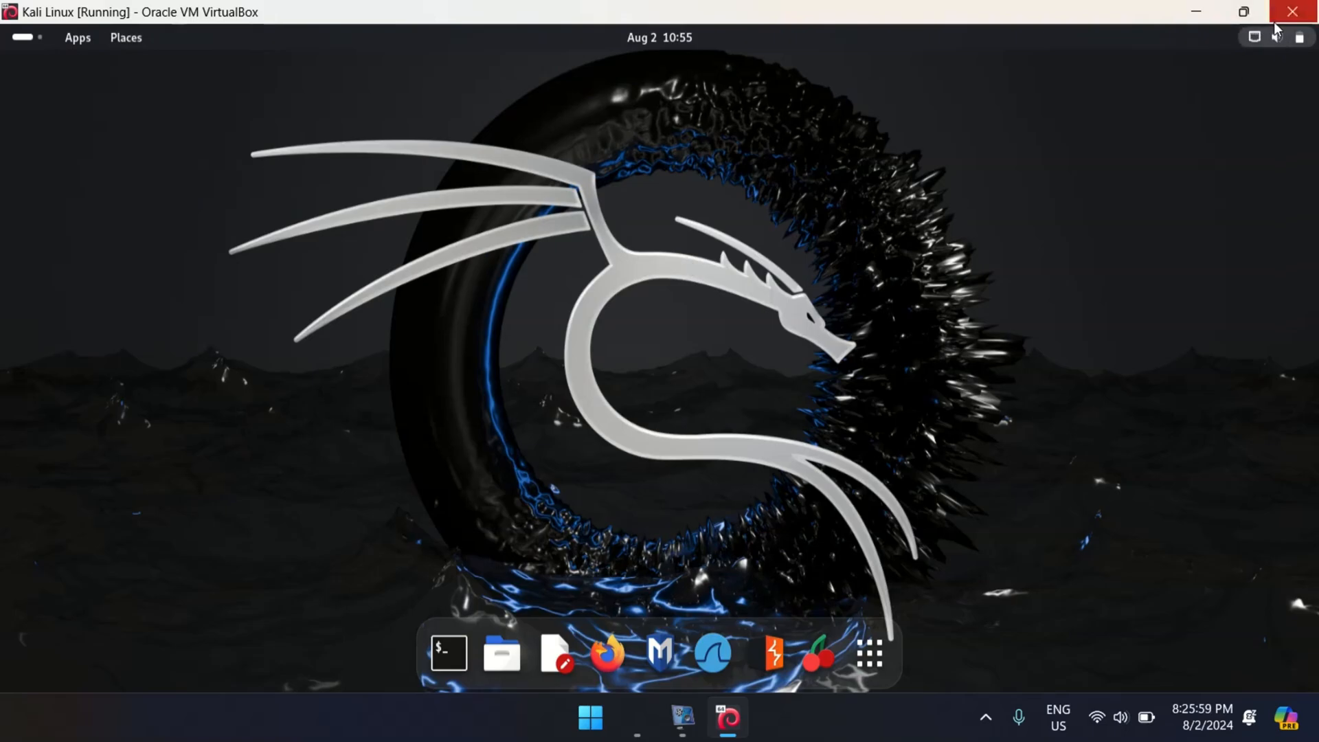
# Bring up the Kali system status panel and expand its Power Off options
pyautogui.click(1276, 35)
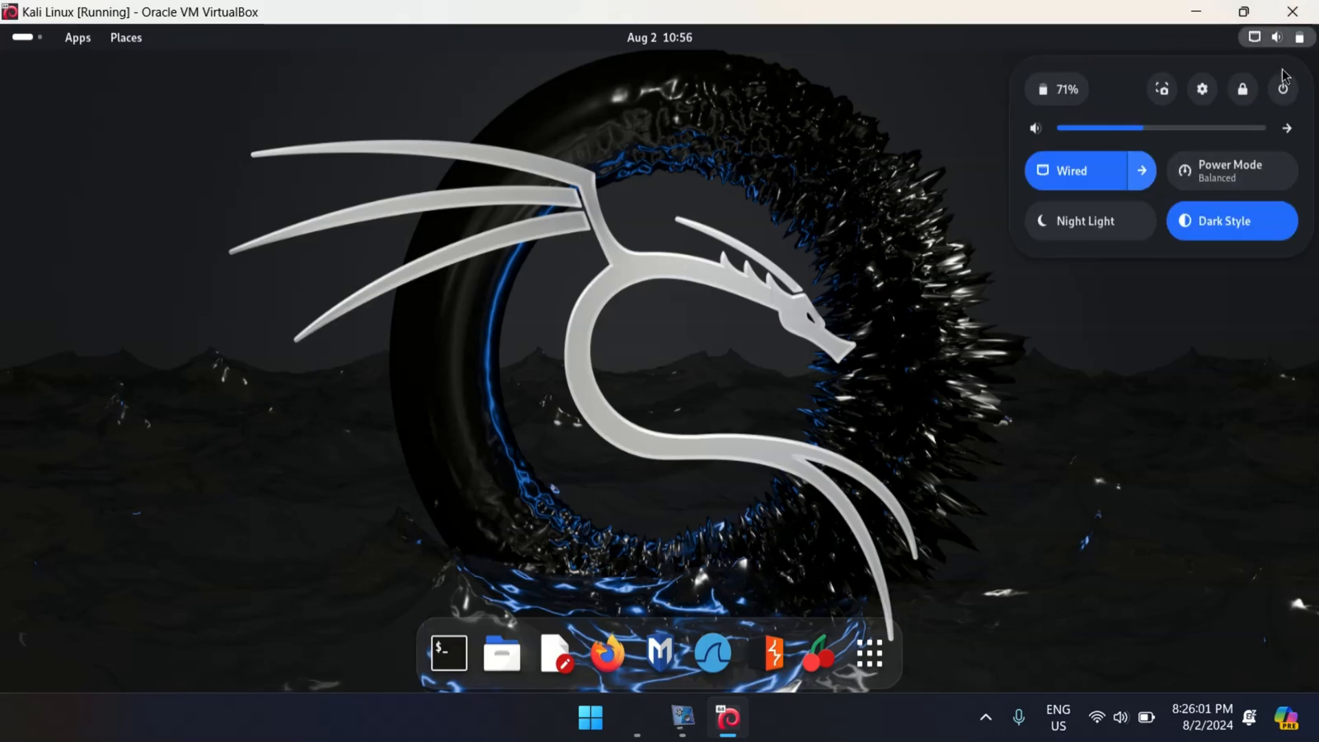
pyautogui.click(1282, 89)
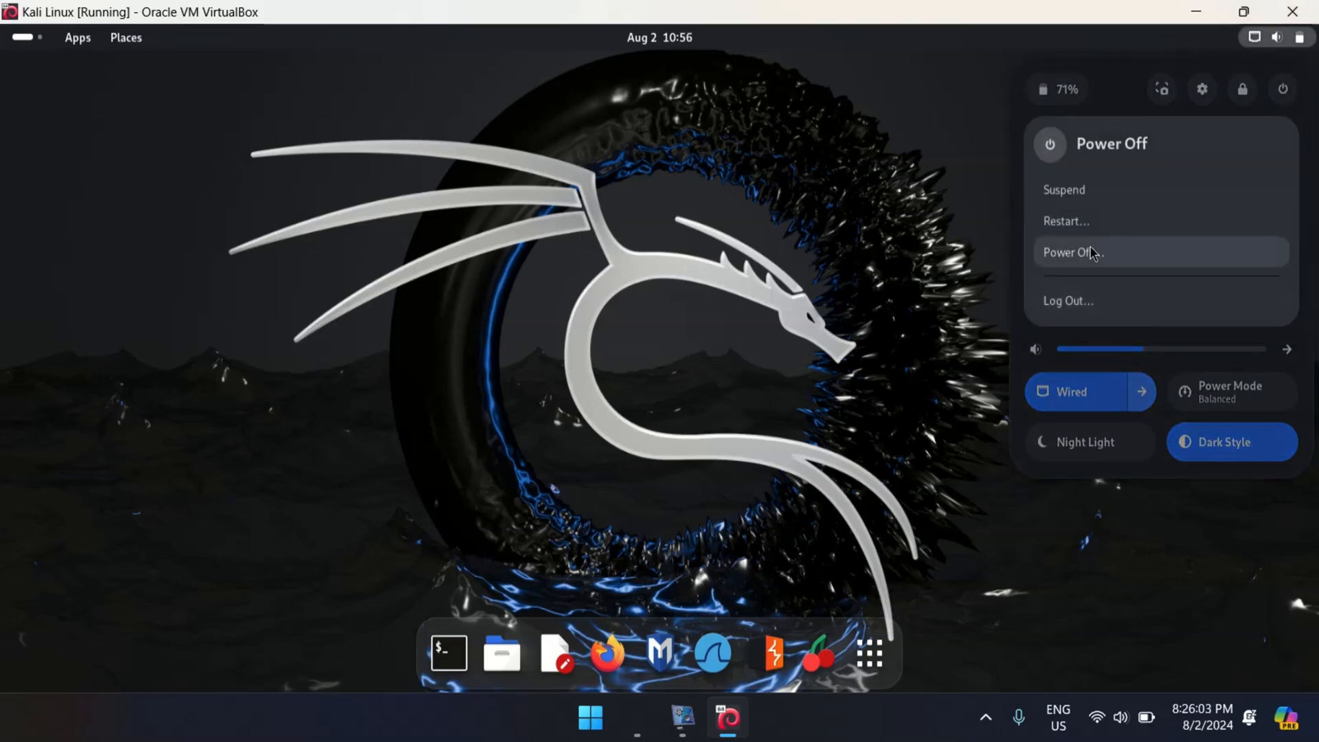